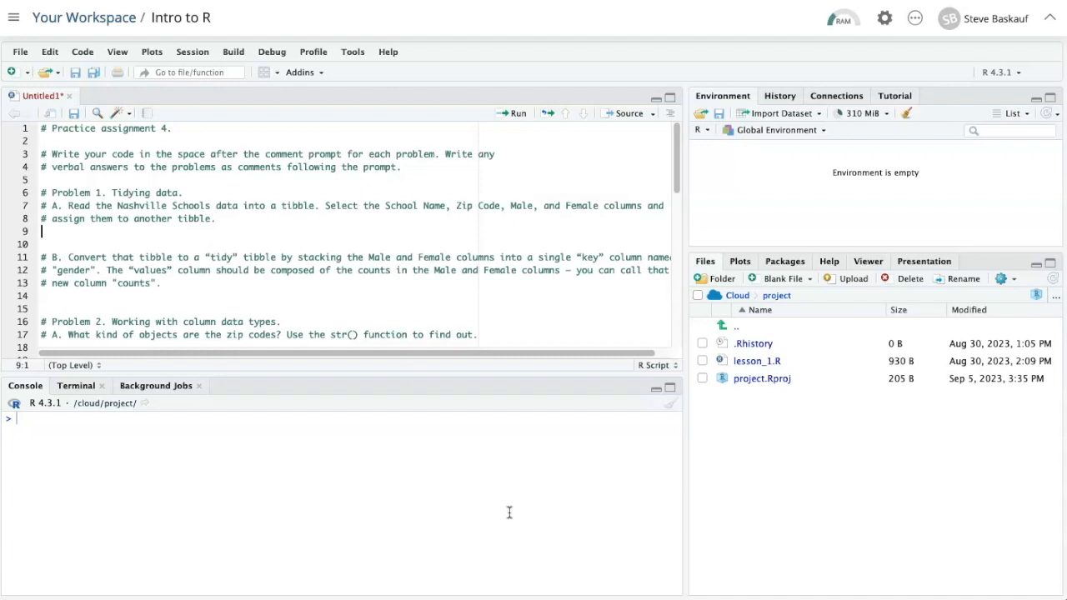
# Write schools_df <- read_csv(...) with the Metro_Nashville_Schools.csv raw GitHub URL under Problem 1
pyautogui.write('schools_')
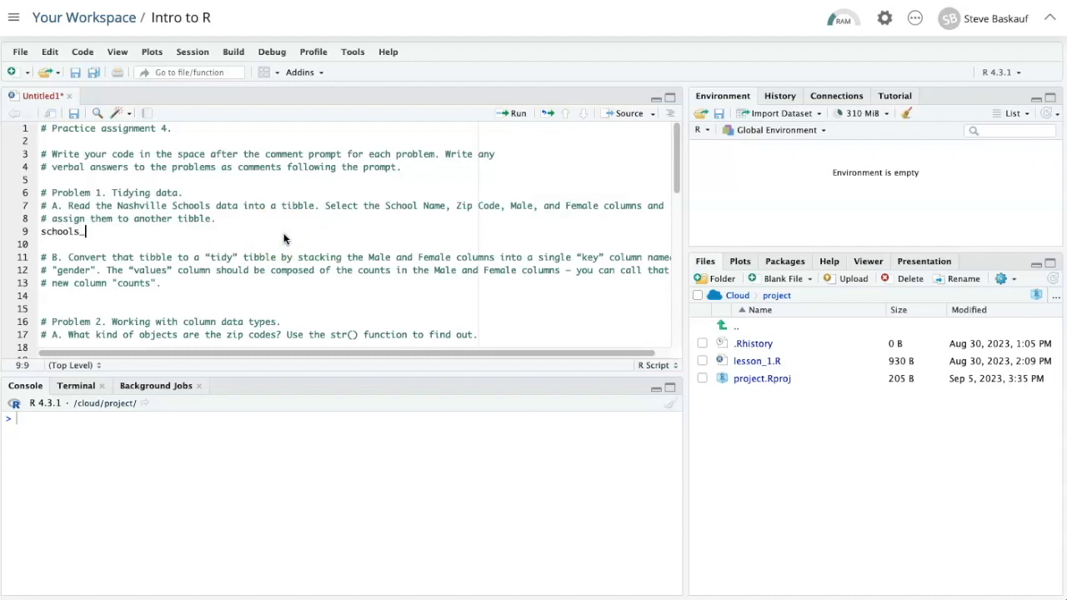
pyautogui.write('df <-')
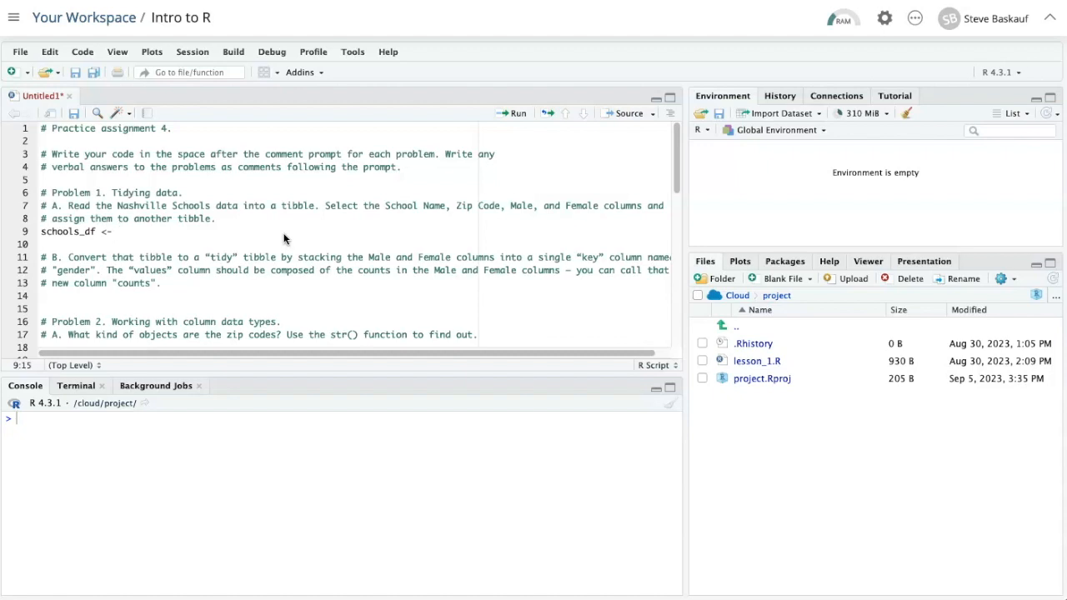
pyautogui.write('read')
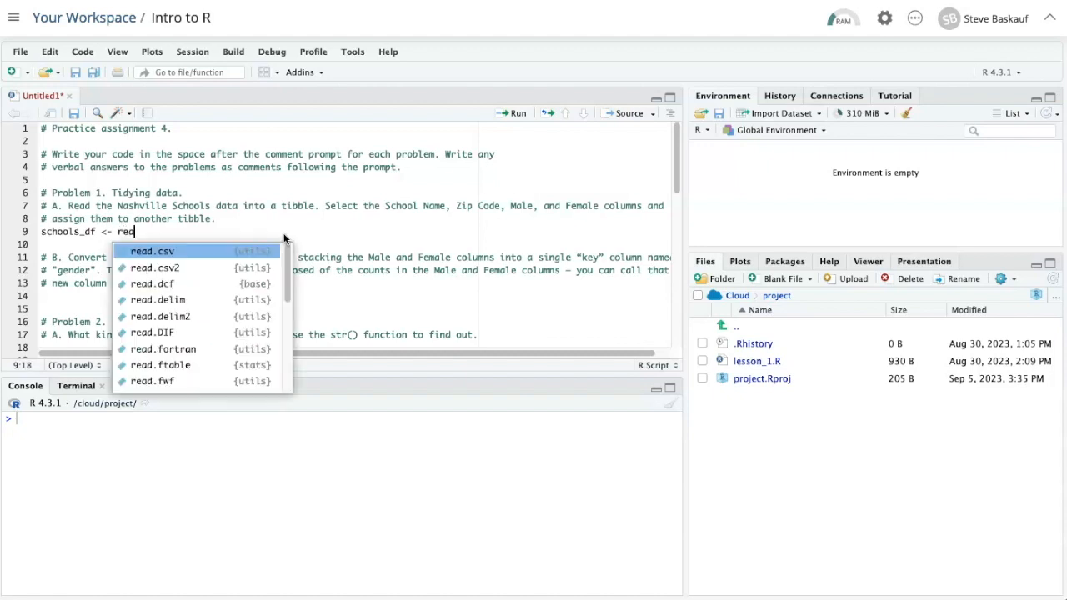
pyautogui.write('_s')
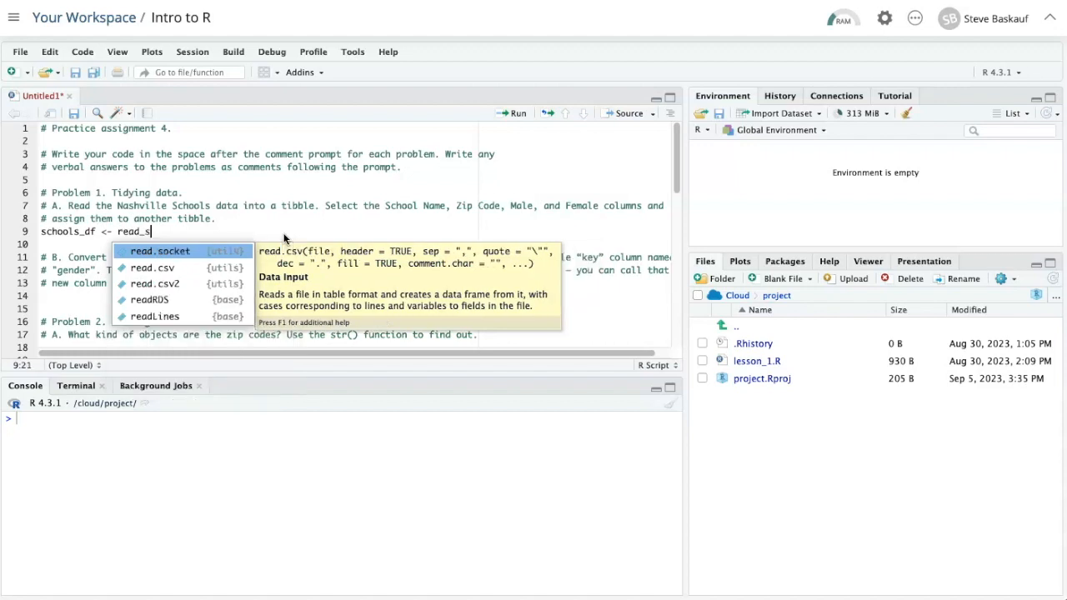
pyautogui.write('csv')
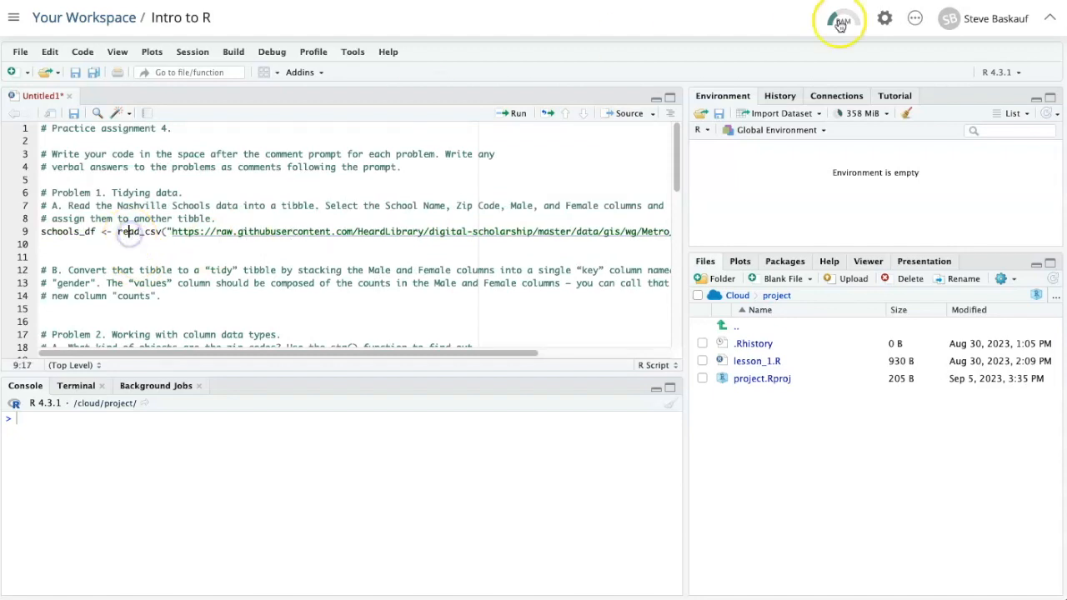
# Run the read_csv line, get a 'could not find function' error, and view installed packages
pyautogui.click(515, 113)
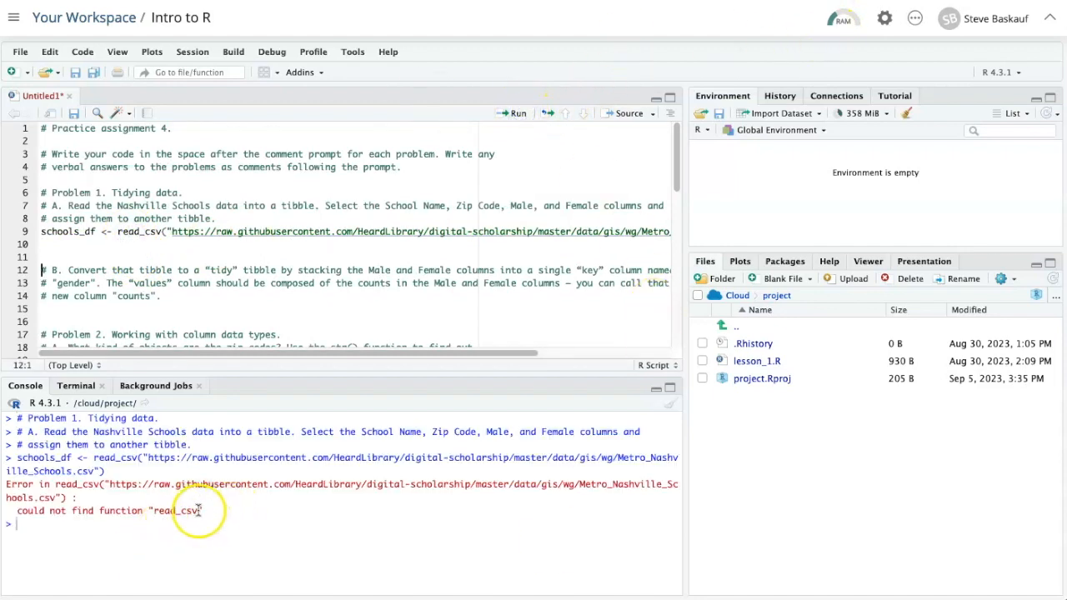
pyautogui.doubleClick(175, 510)
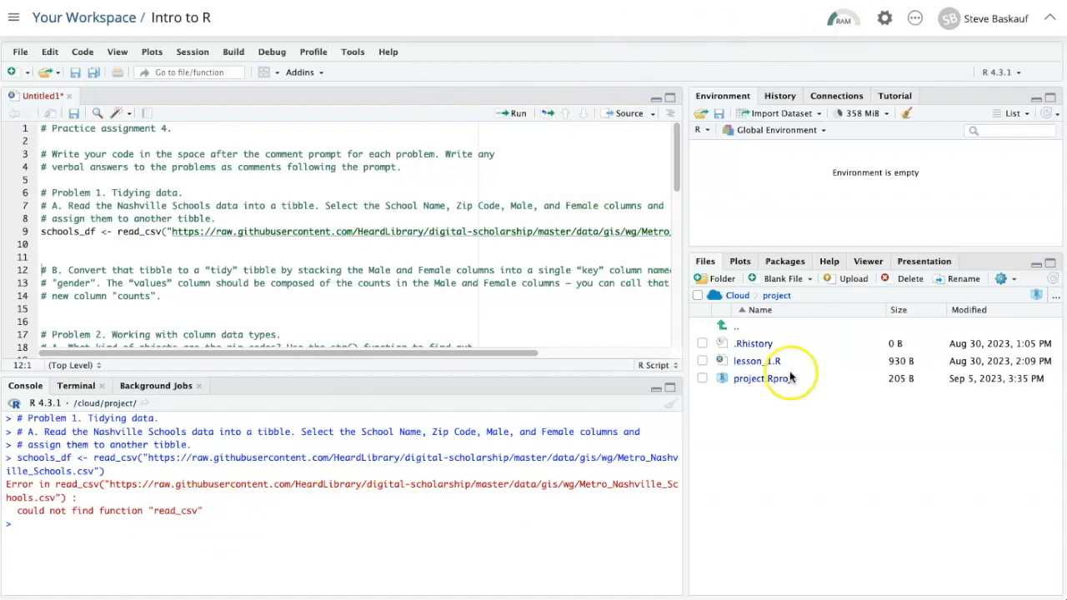
pyautogui.moveTo(815, 424)
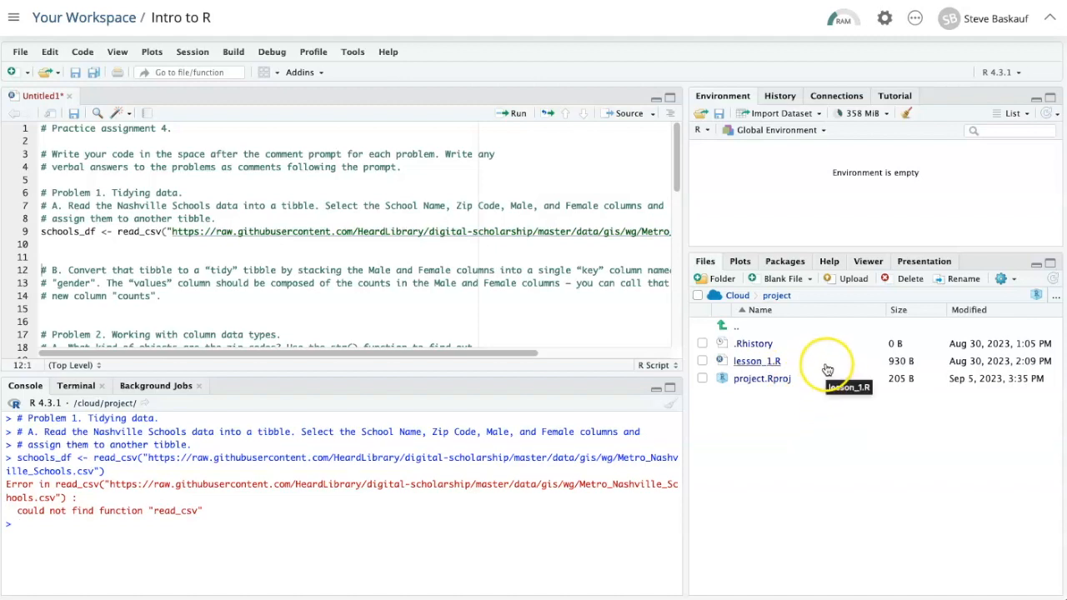
pyautogui.click(783, 260)
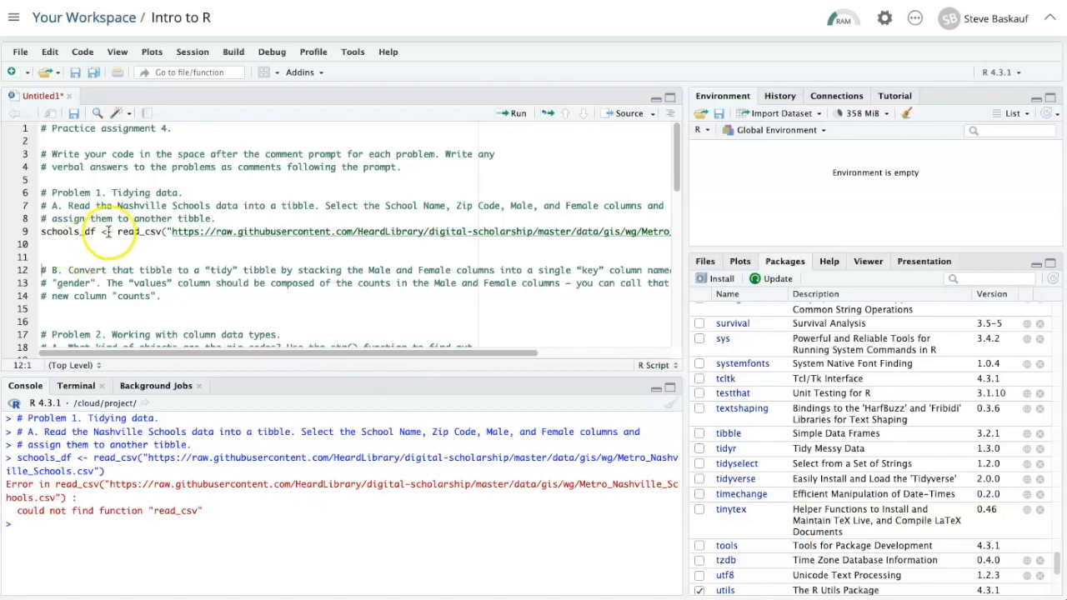
# Add library("tidyverse") above read_csv and rerun, loading schools_df with 169 obs. of 35 variables
pyautogui.click(247, 206)
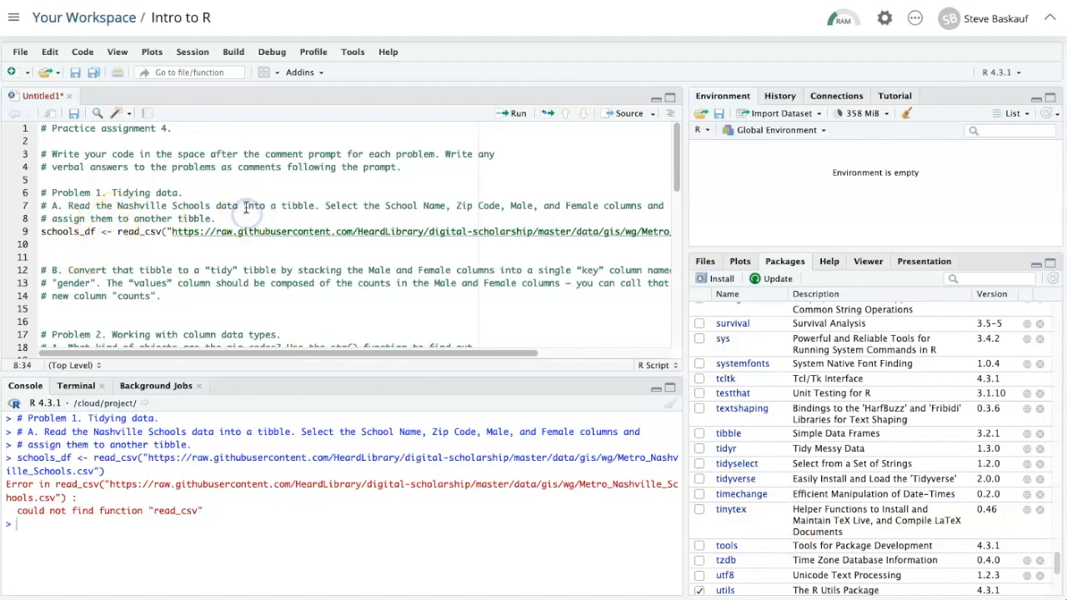
pyautogui.write('library(')
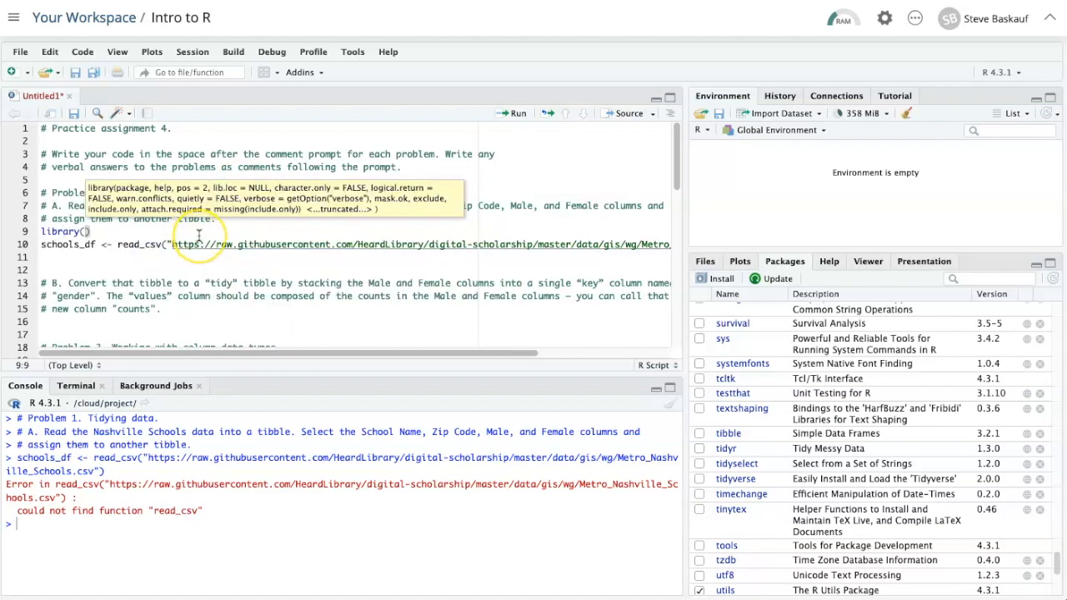
pyautogui.write('"')
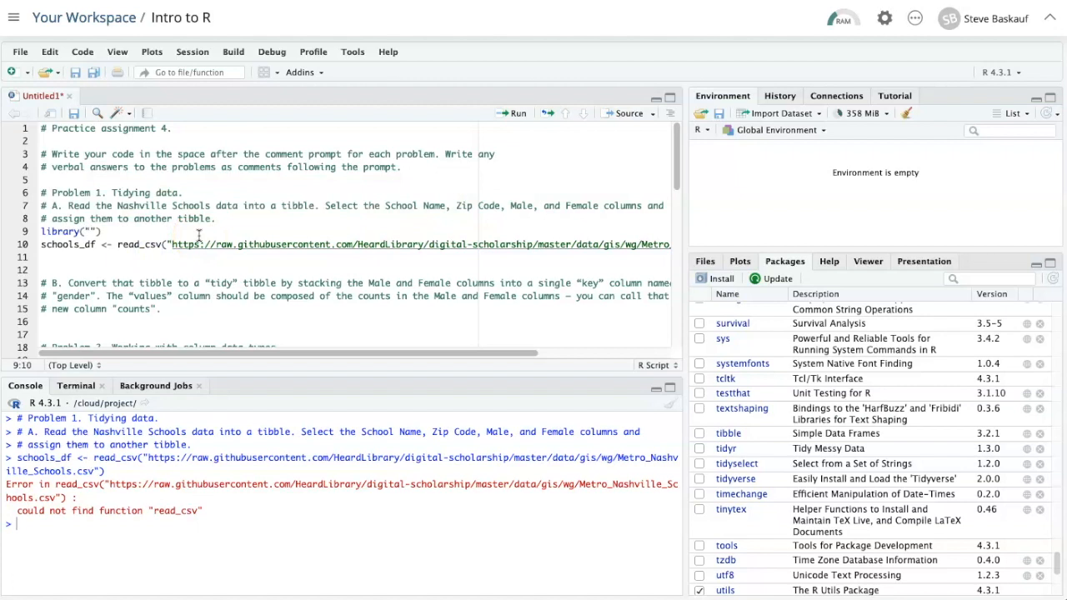
pyautogui.write('tidyverst')
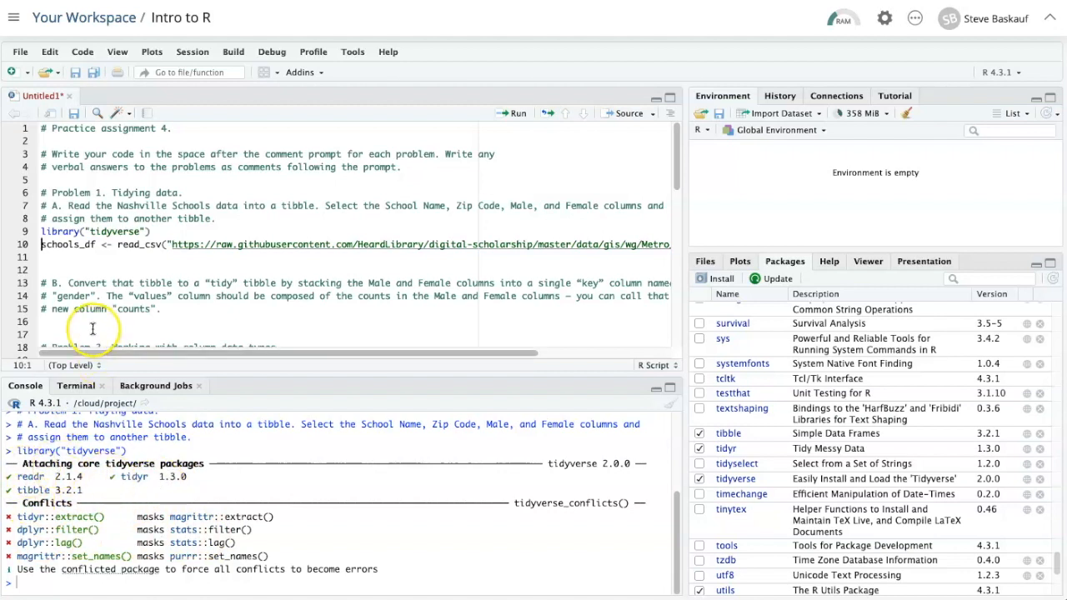
pyautogui.moveTo(510, 113)
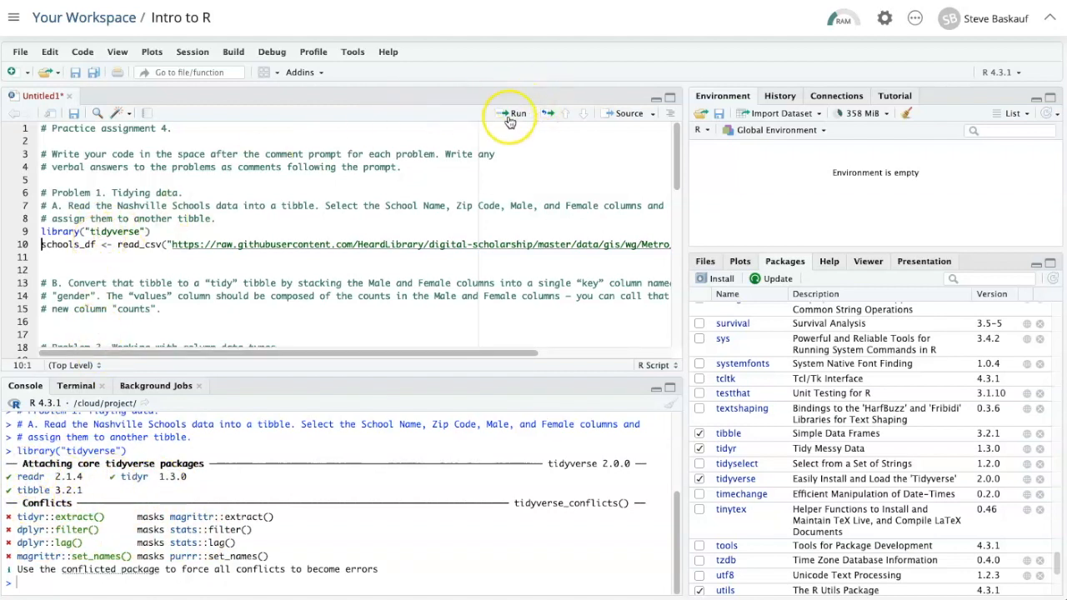
pyautogui.click(513, 113)
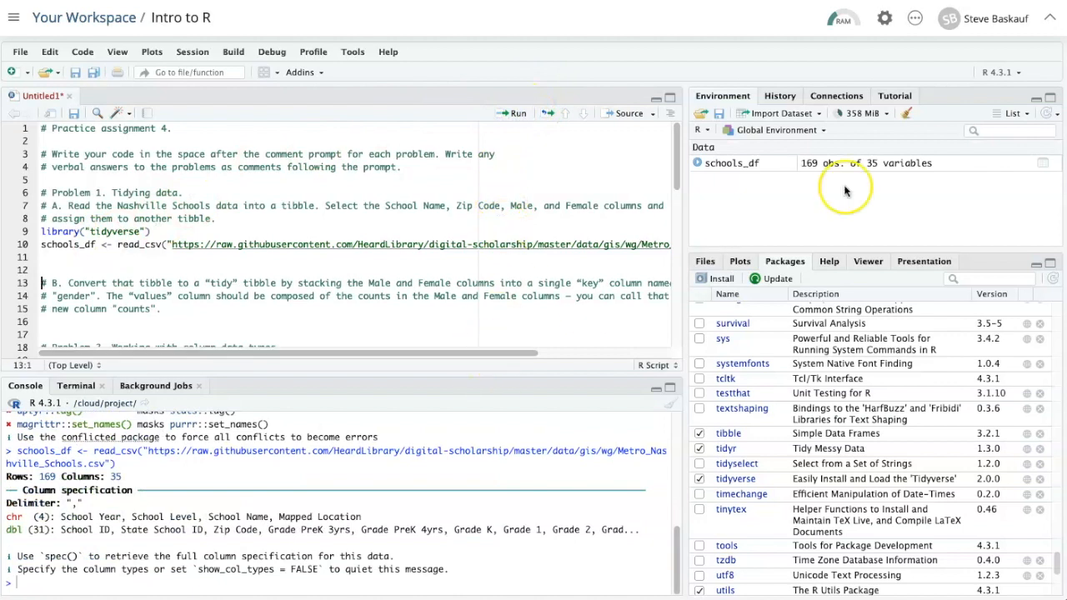
# Expand schools_df in the Environment pane to list its columns, then begin a minimal_df line
pyautogui.click(699, 163)
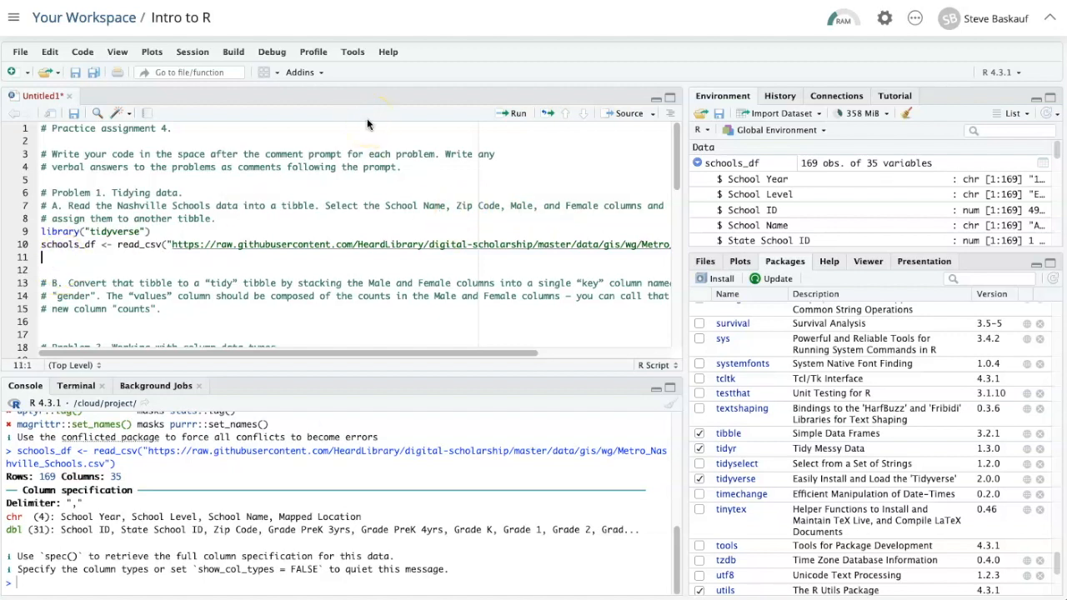
pyautogui.write('minimal_df')
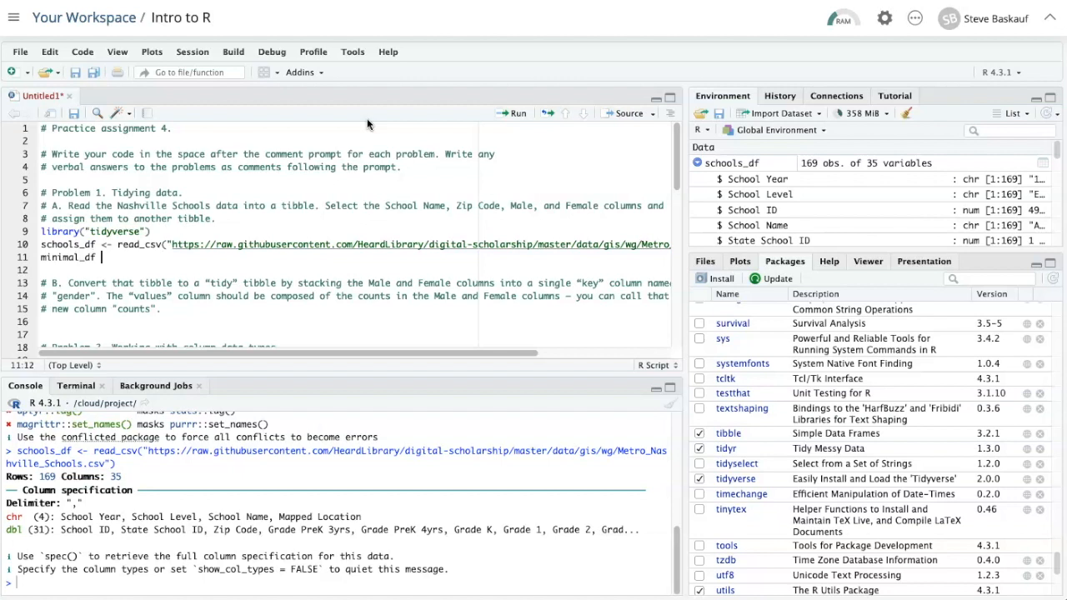
# Start minimal_df <- select(schools_df, ...) using autocomplete for the data frame
pyautogui.write('<-')
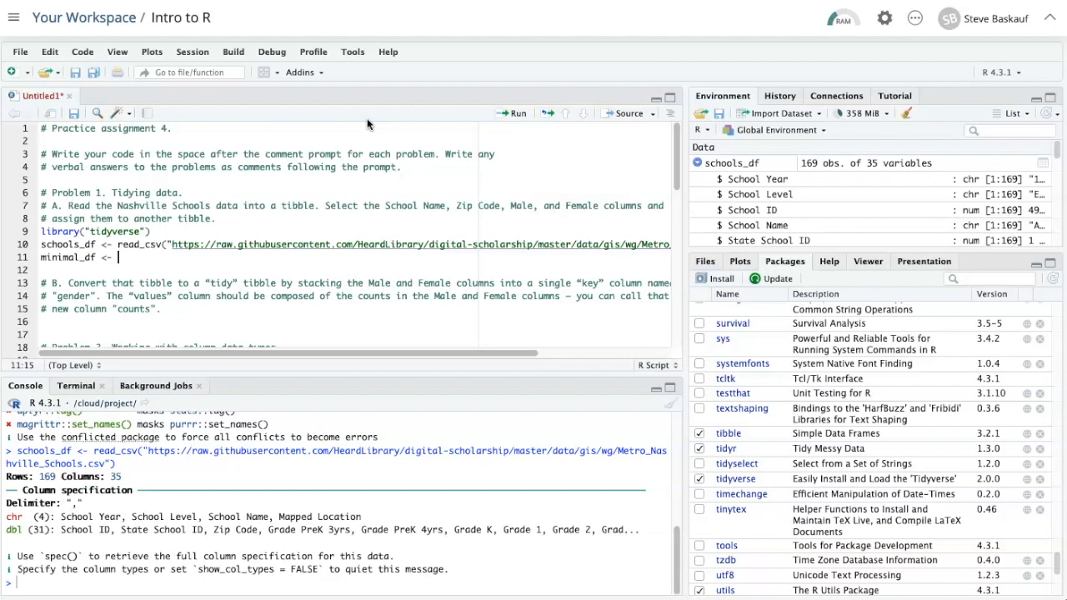
pyautogui.write('select(')
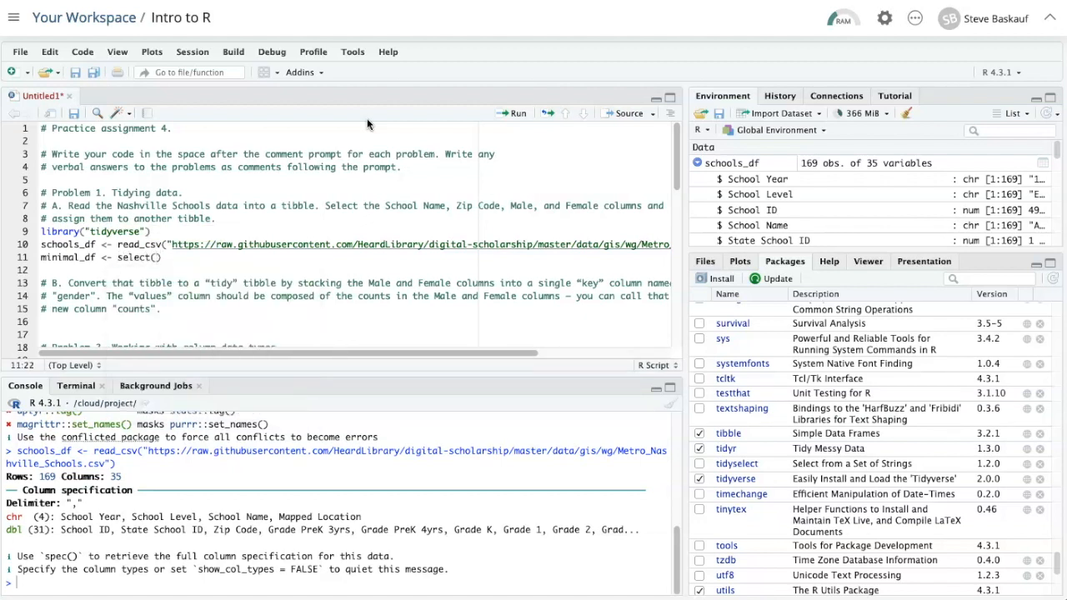
pyautogui.write('school')
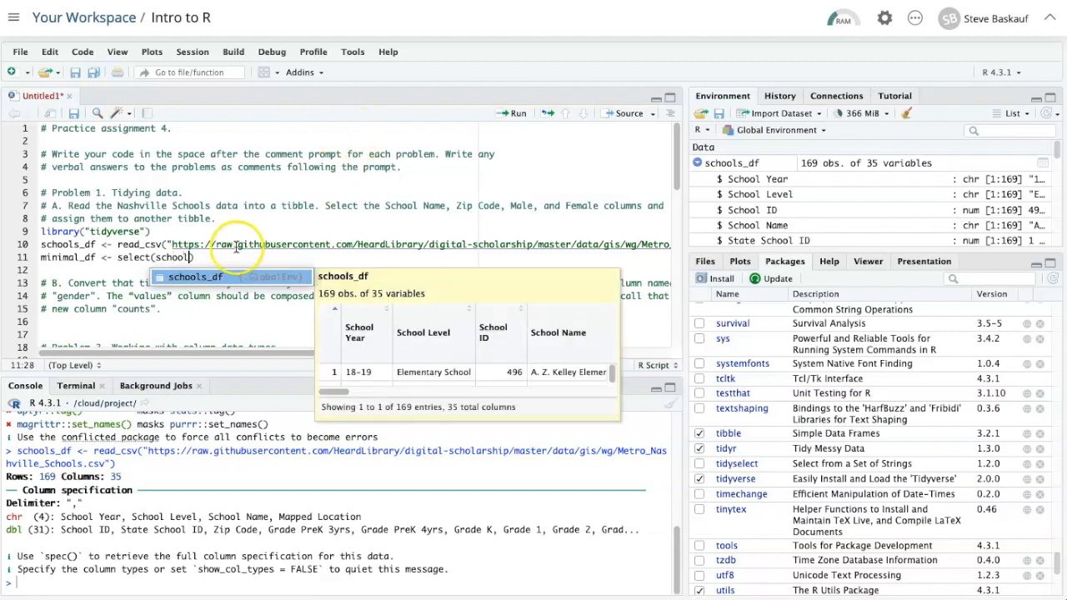
pyautogui.click(342, 233)
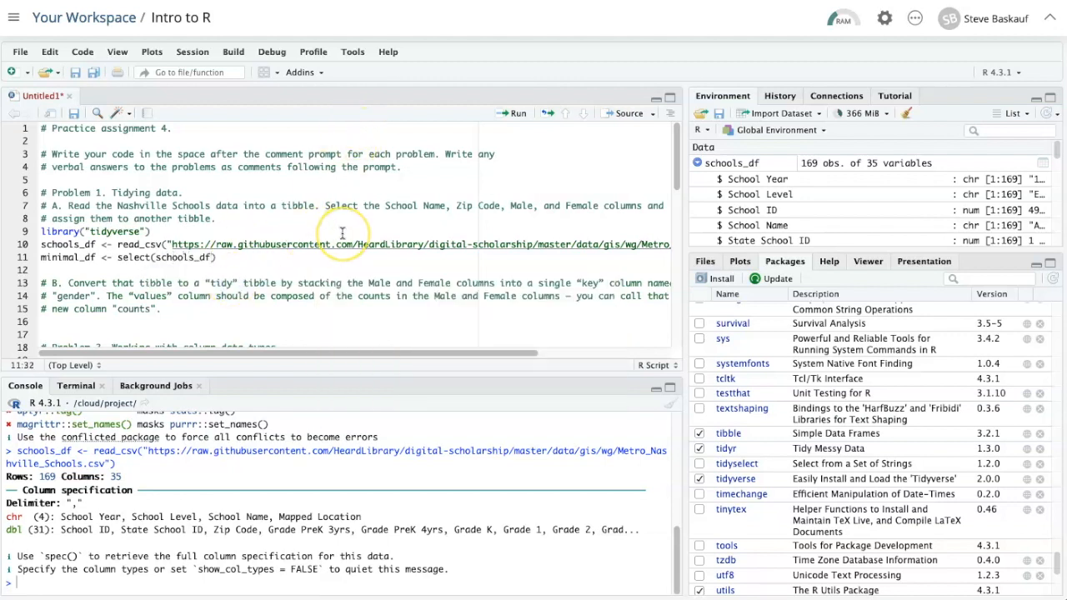
pyautogui.write(',')
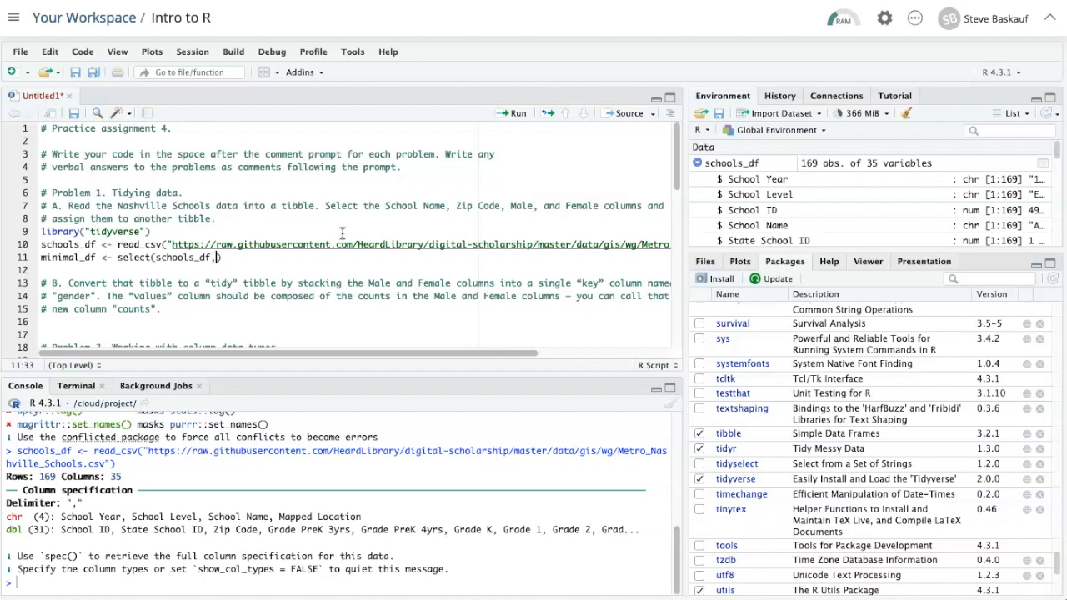
# List the kept columns `School Name`, `Zip Code`, Male and Female in the select call
pyautogui.write('School')
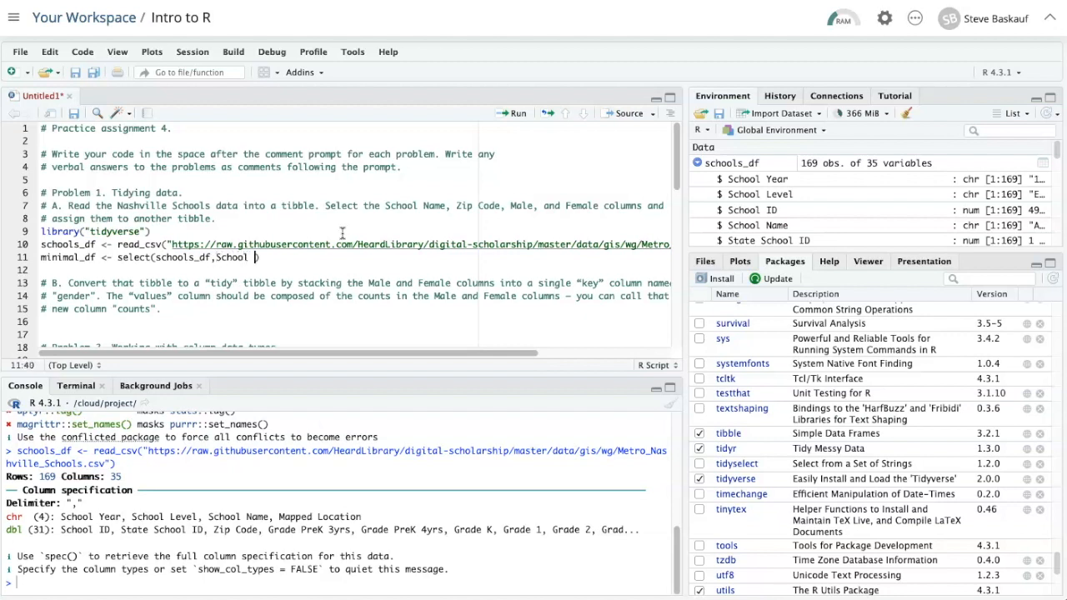
pyautogui.write('Name')
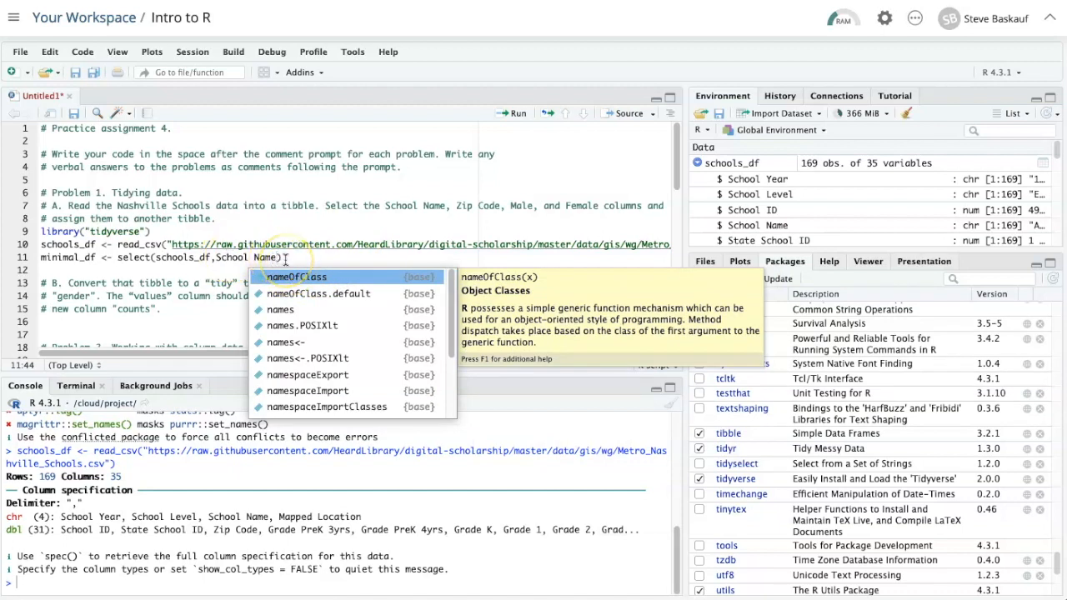
pyautogui.moveTo(214, 243)
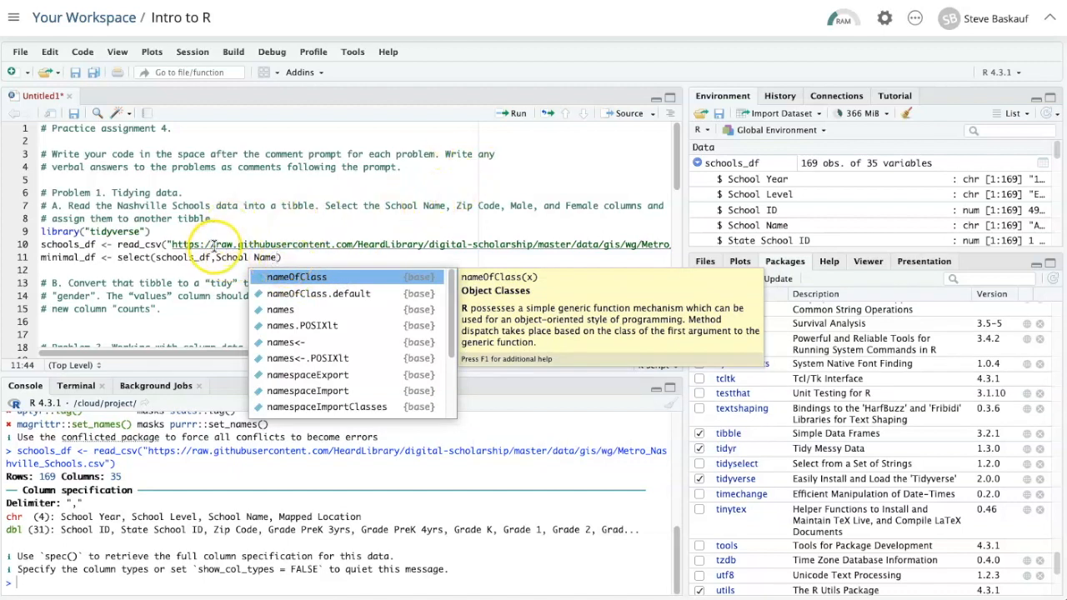
pyautogui.click(384, 232)
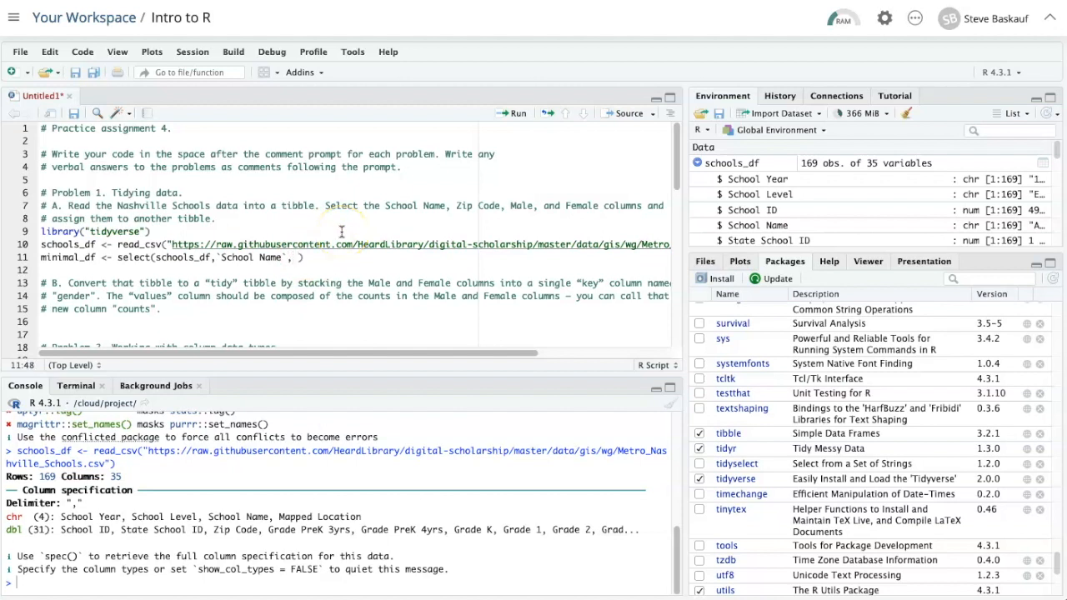
pyautogui.write('z`')
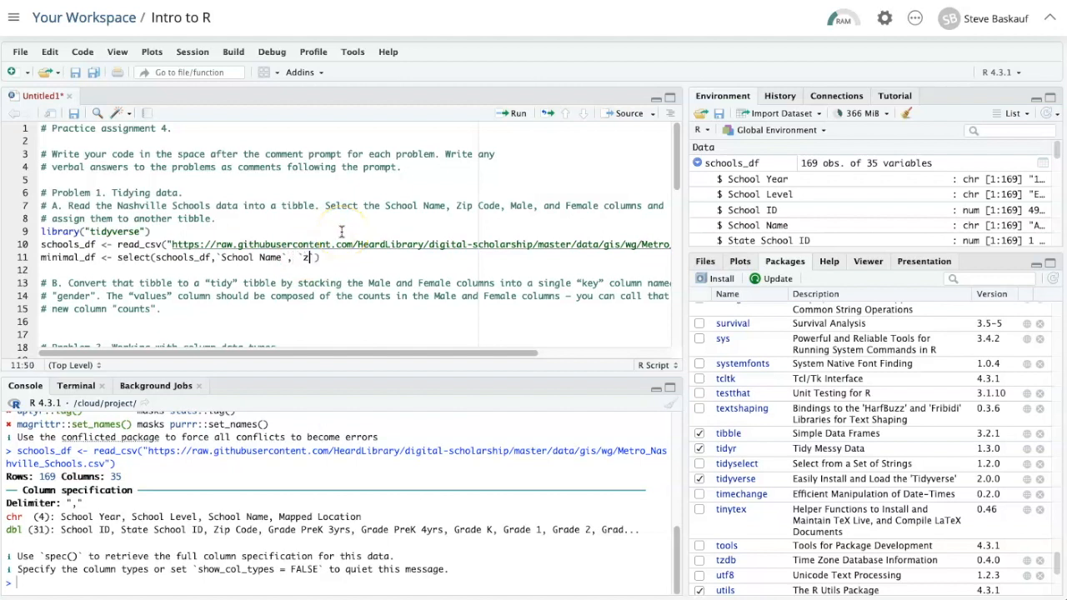
pyautogui.write('Zip Code')
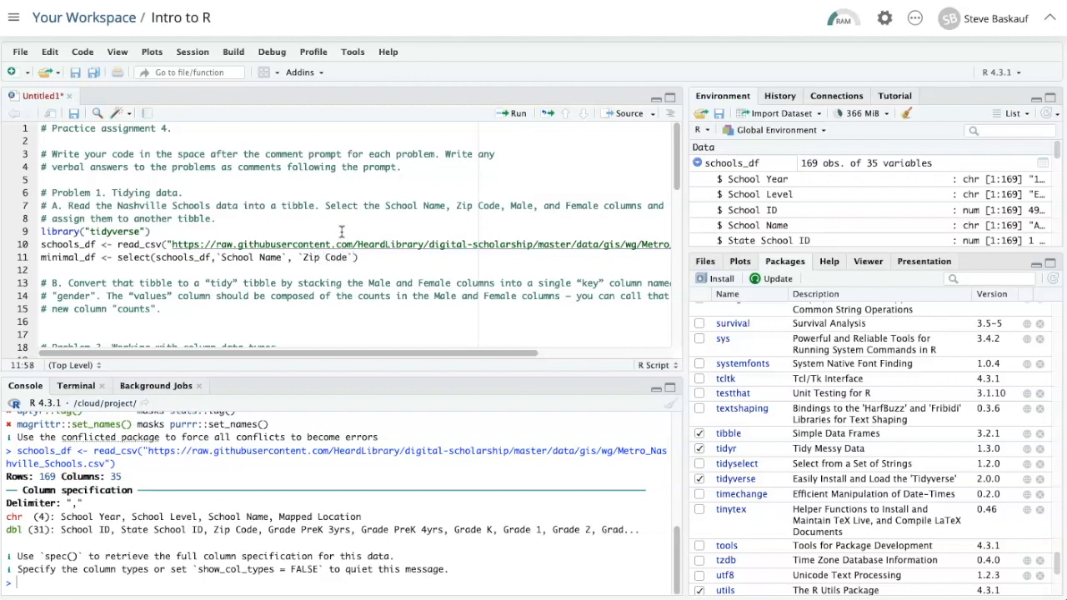
pyautogui.write(', Male, Female')
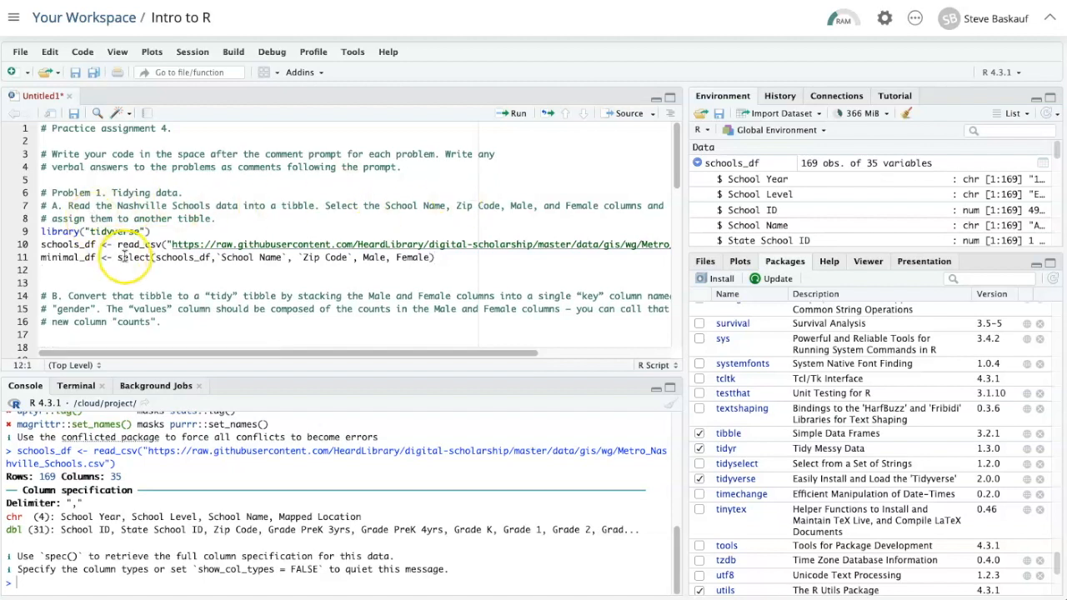
# Run the select line and expand minimal_df, showing 169 observations of 4 variables
pyautogui.click(514, 113)
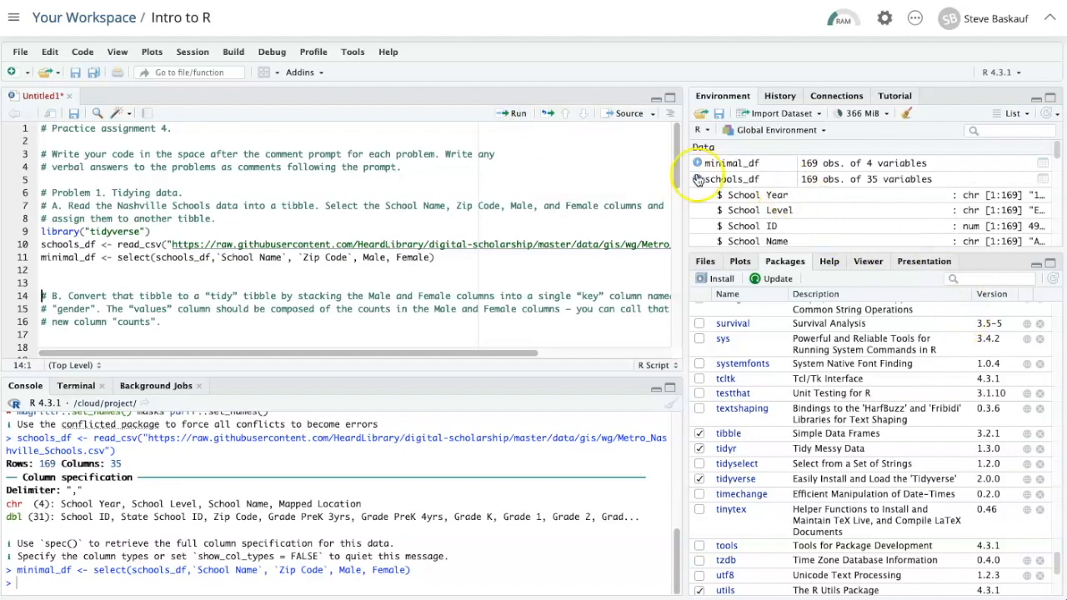
pyautogui.click(697, 163)
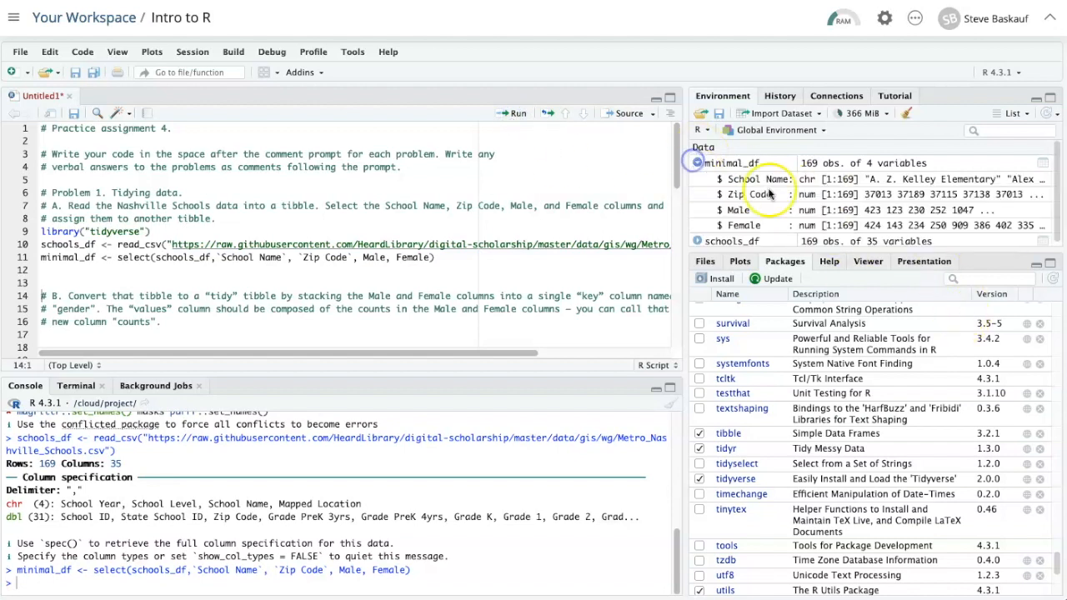